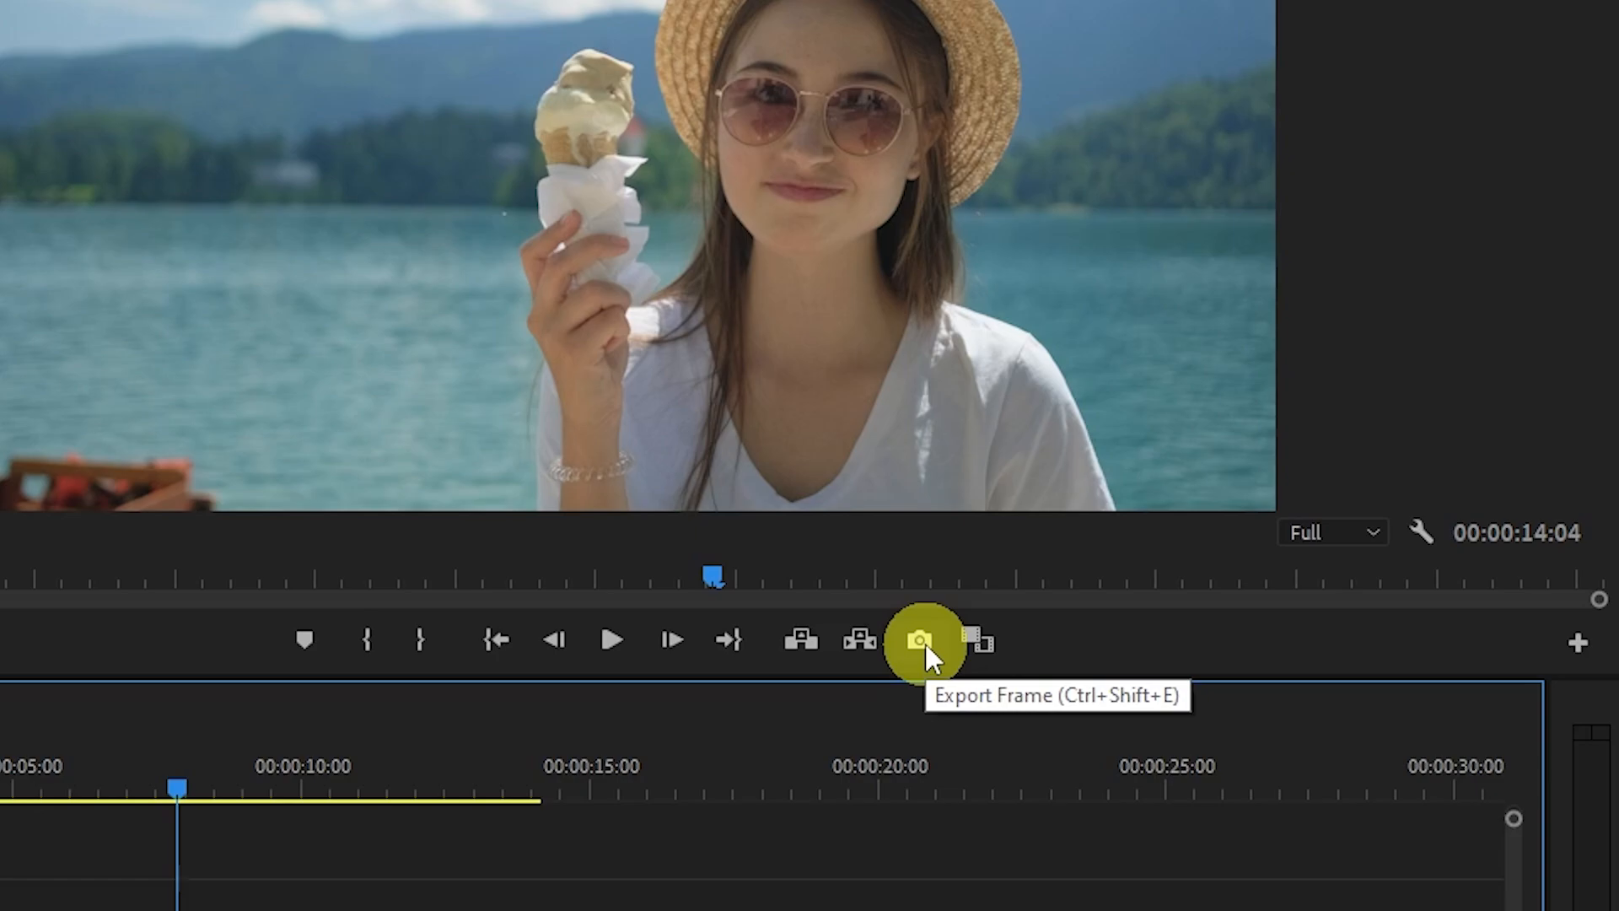
mouse_move(1084, 640)
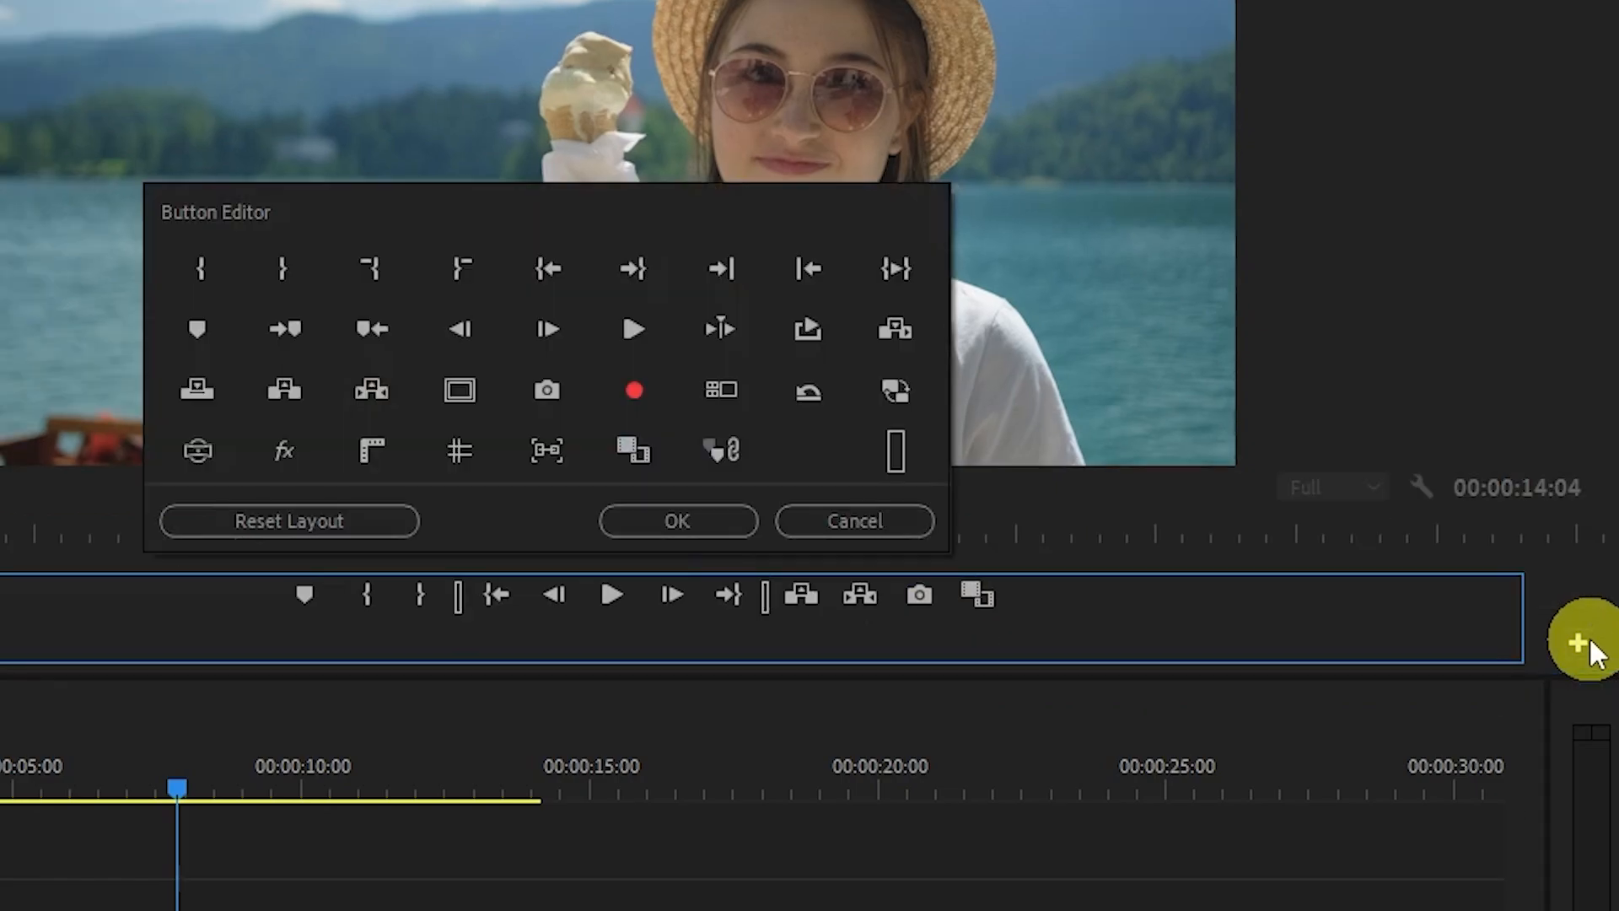
mouse_move(583, 429)
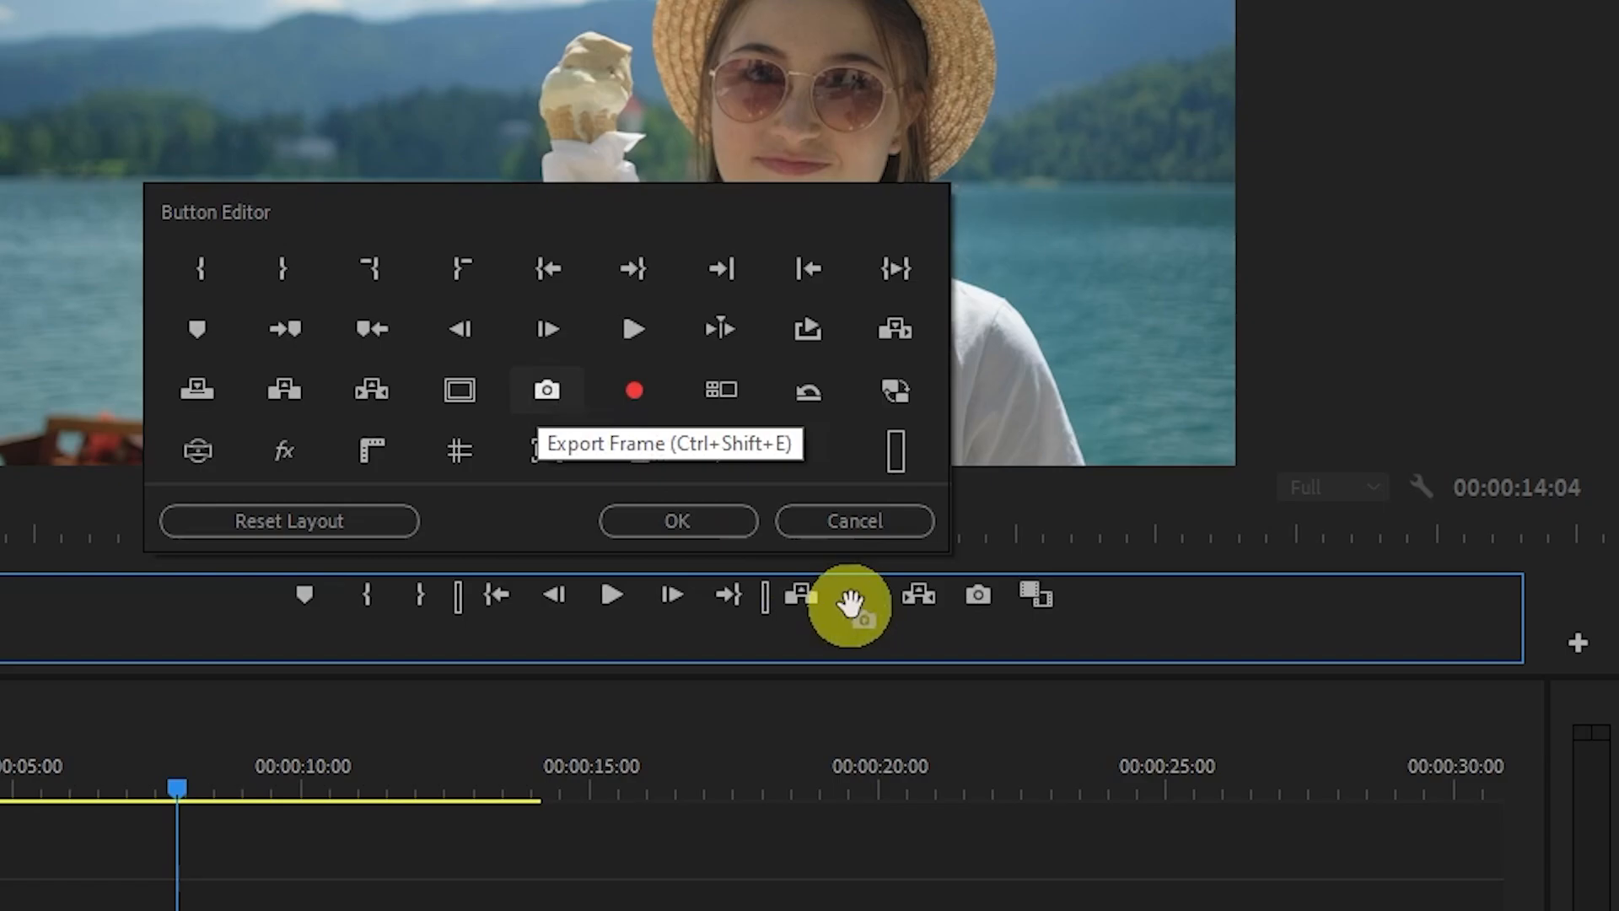
mouse_move(919, 597)
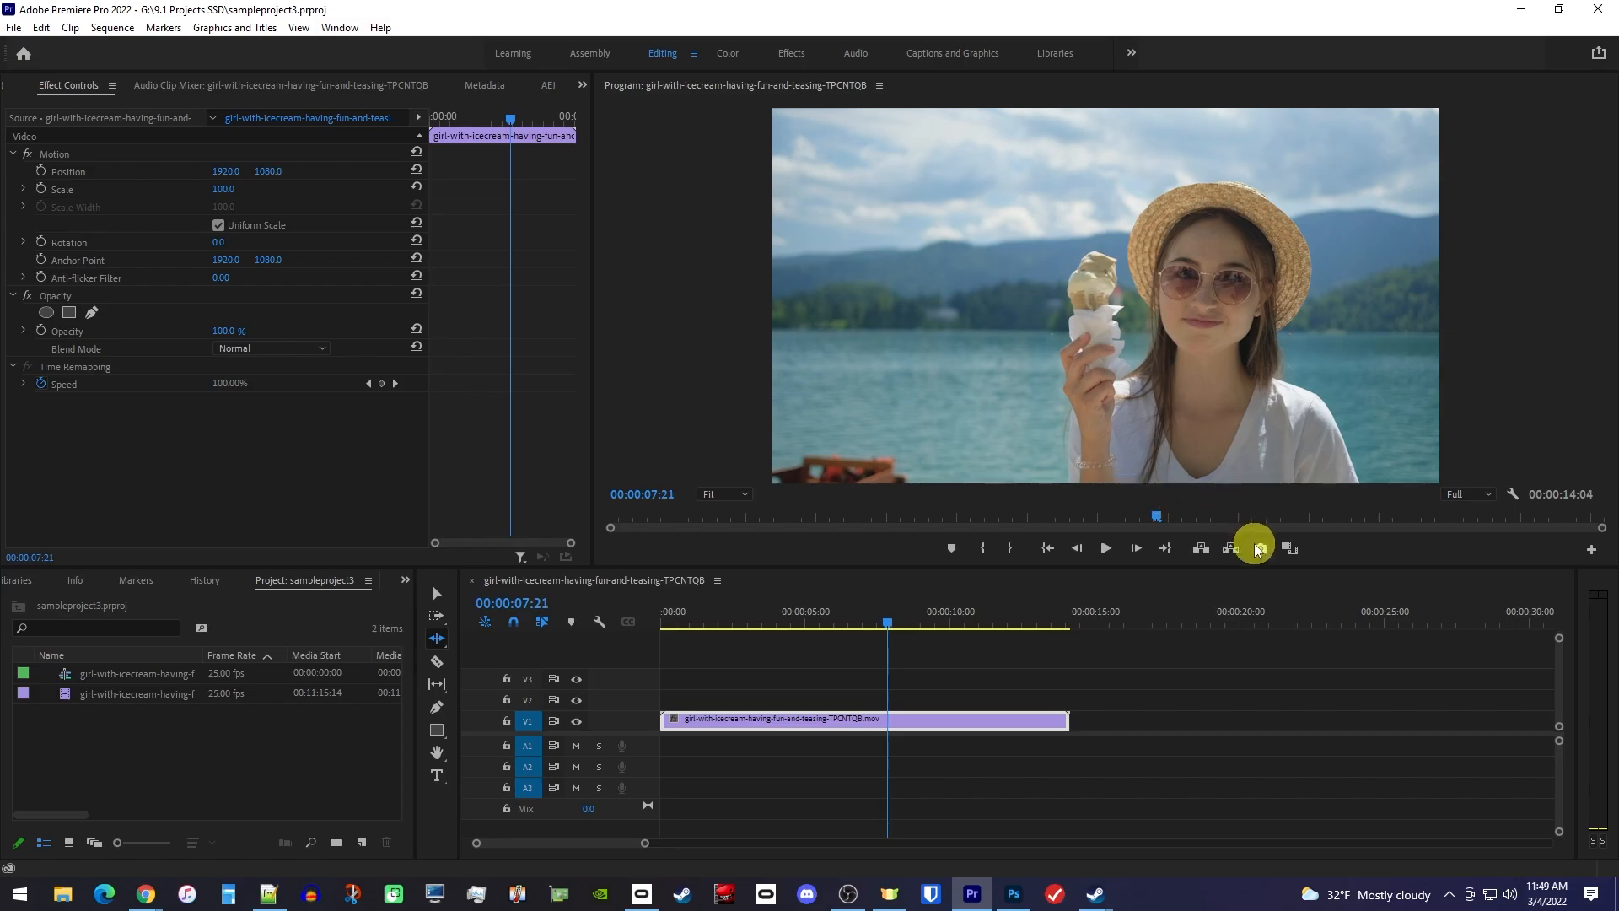
Step: Export the current frame as JPEG 'Icecream' into Examples, with Import into project enabled
click(1260, 547)
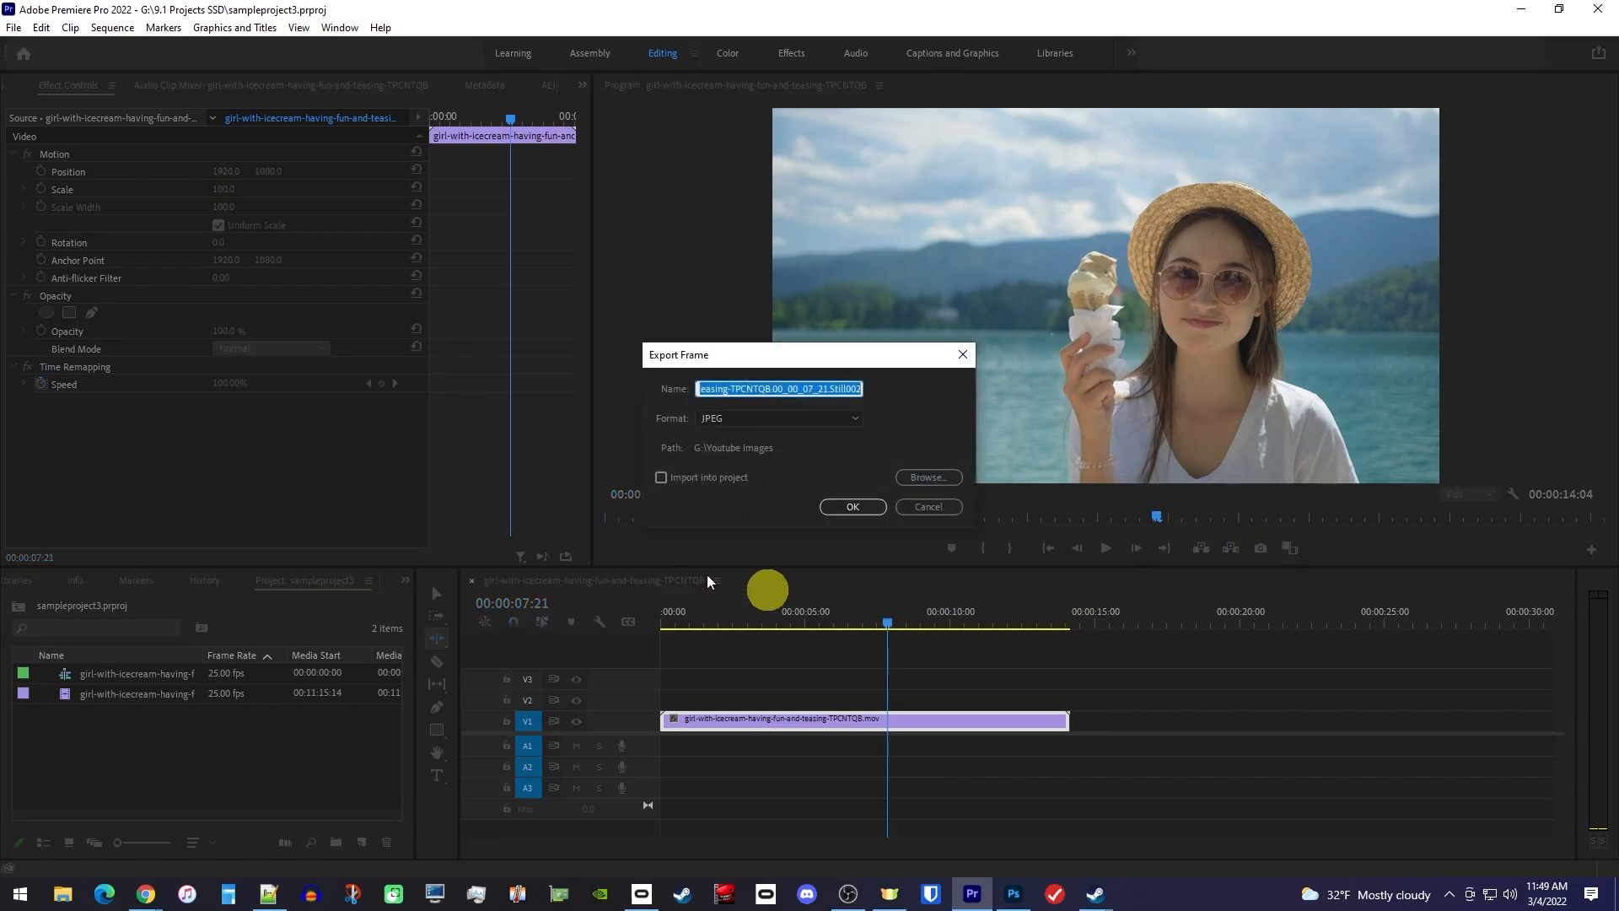
mouse_move(842, 584)
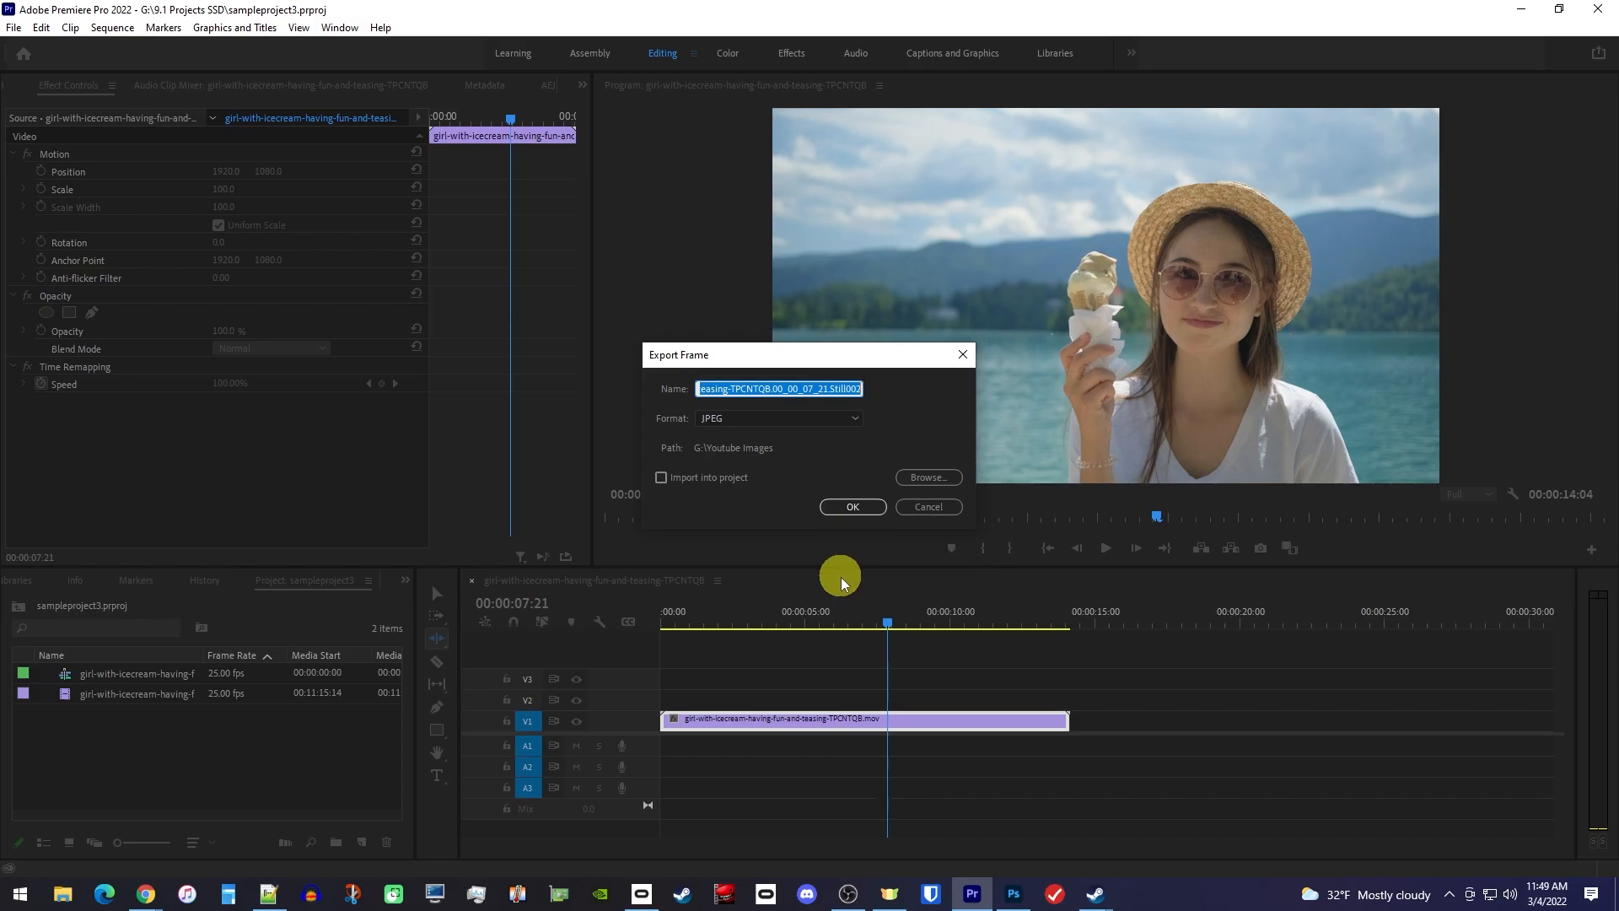
text(Iccream)
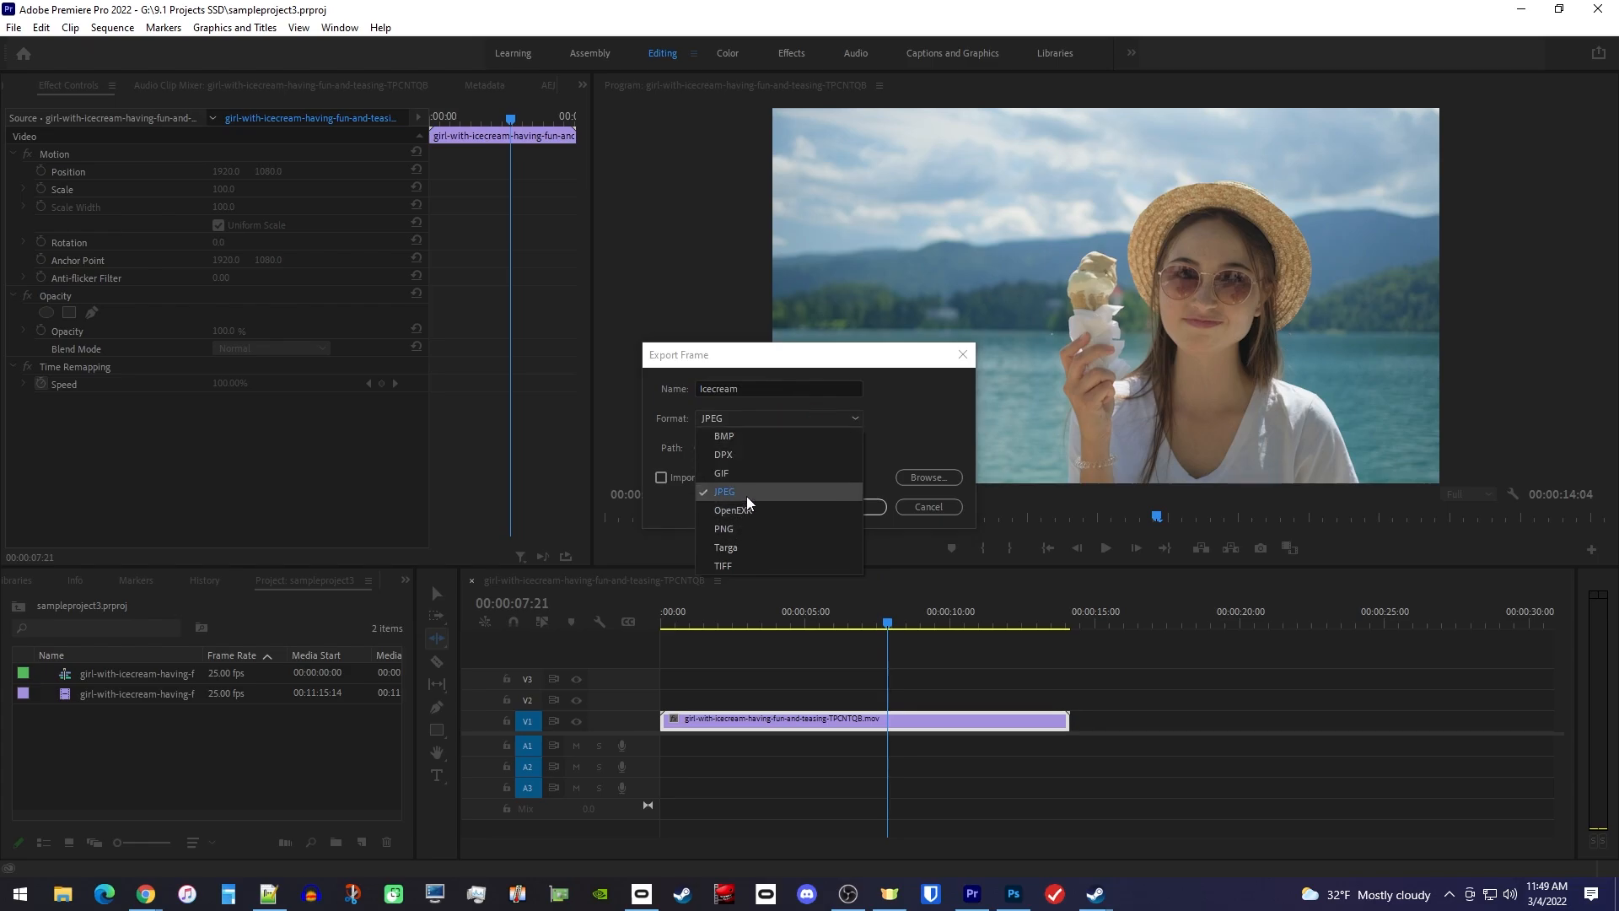
click(724, 491)
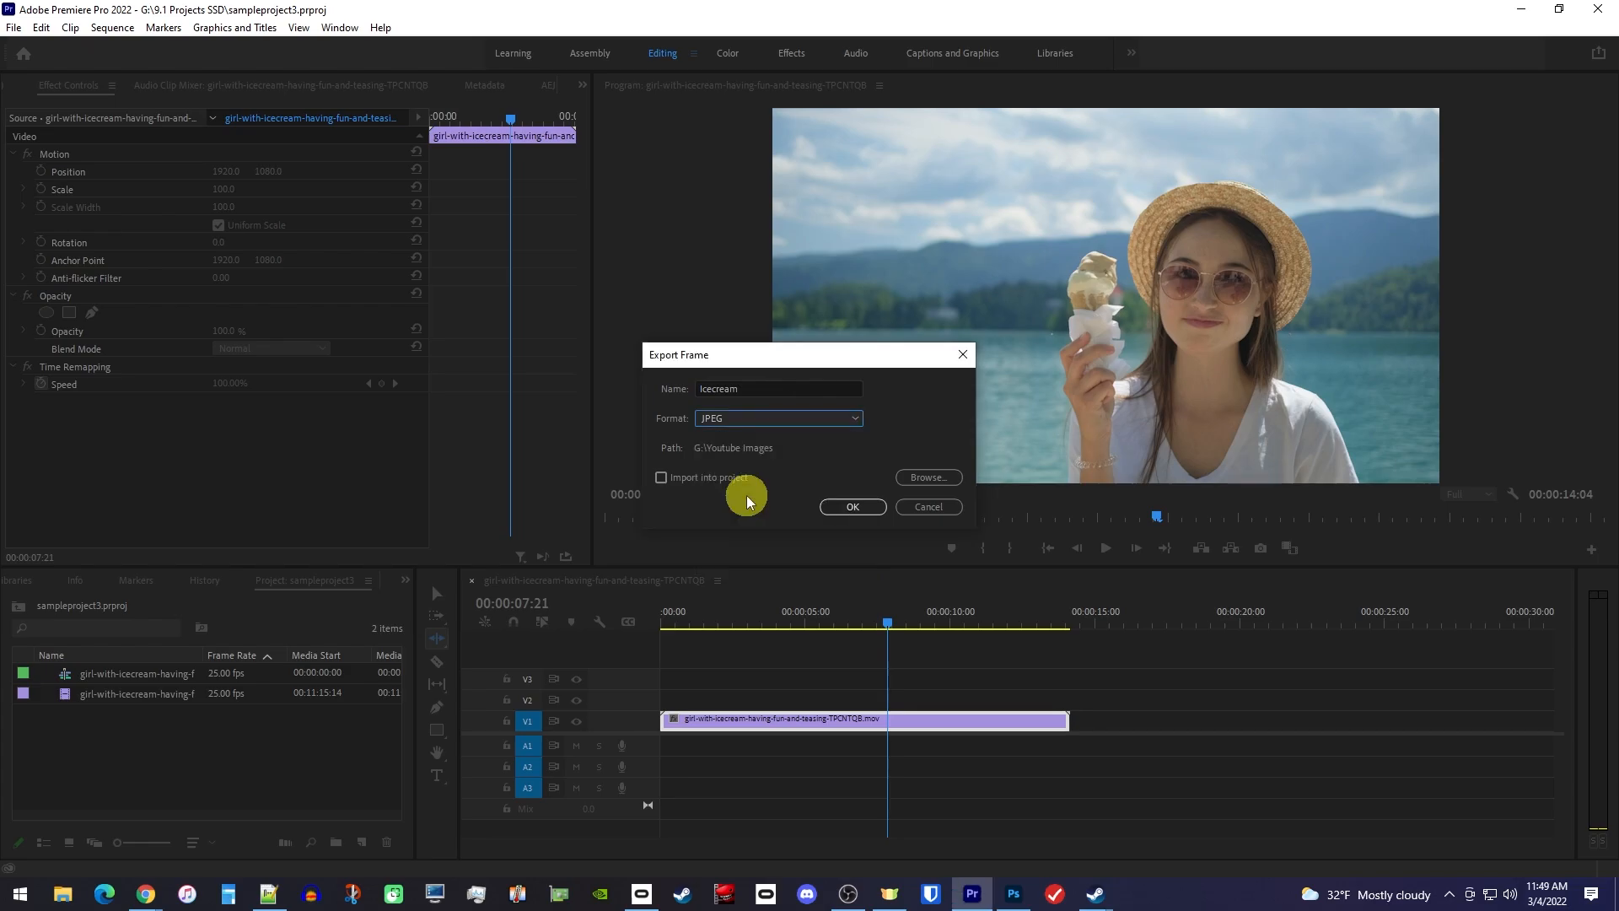
mouse_move(928, 478)
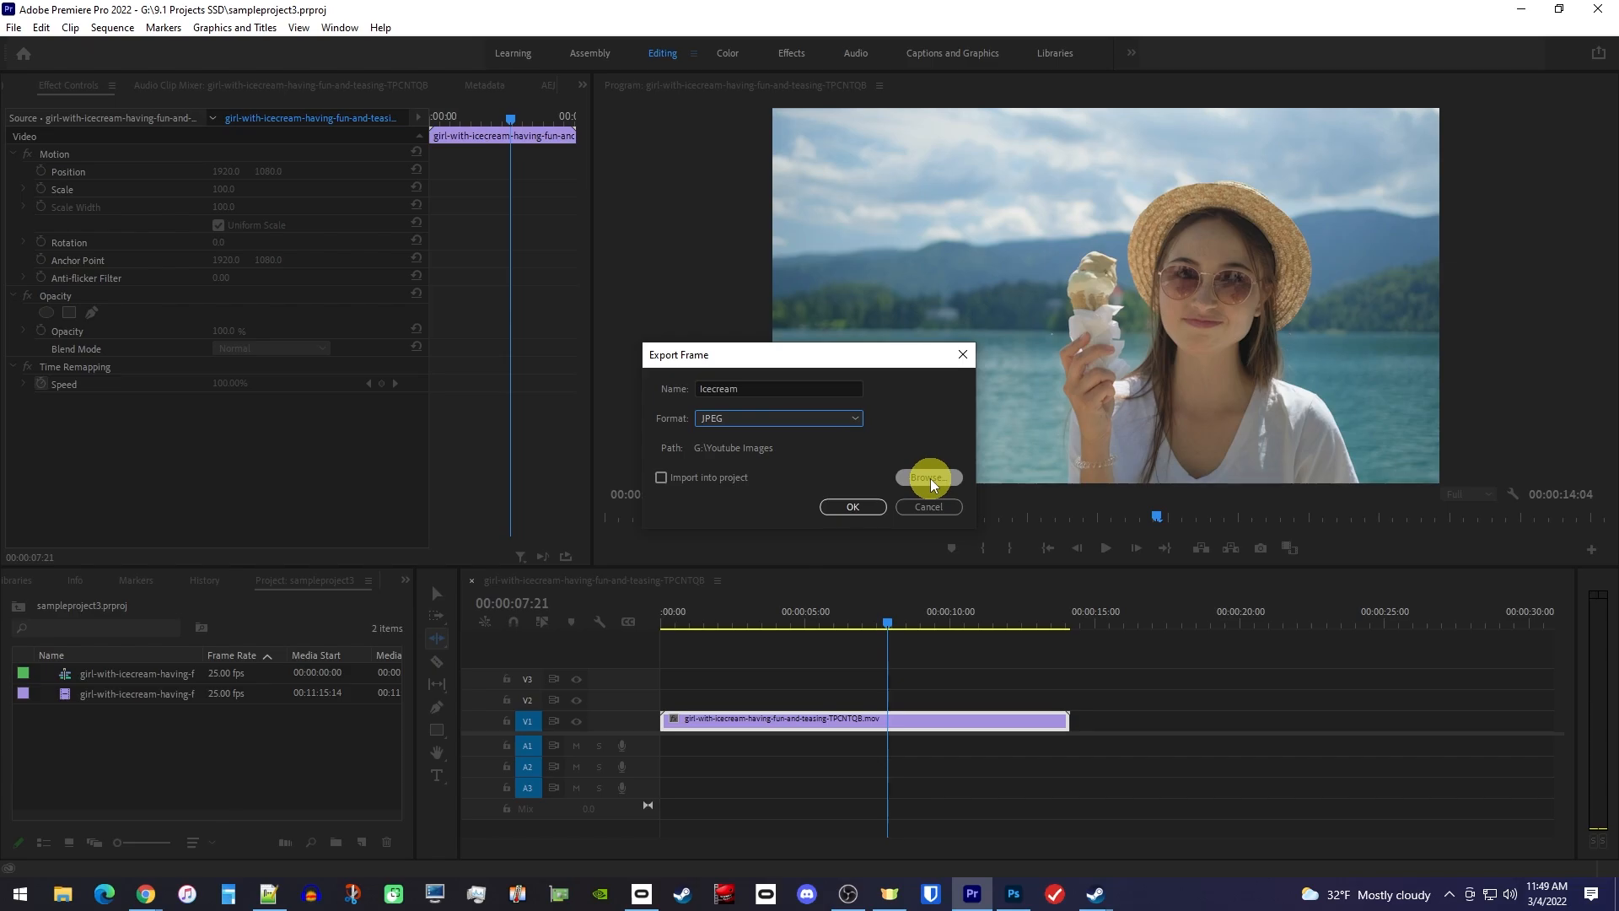
click(926, 477)
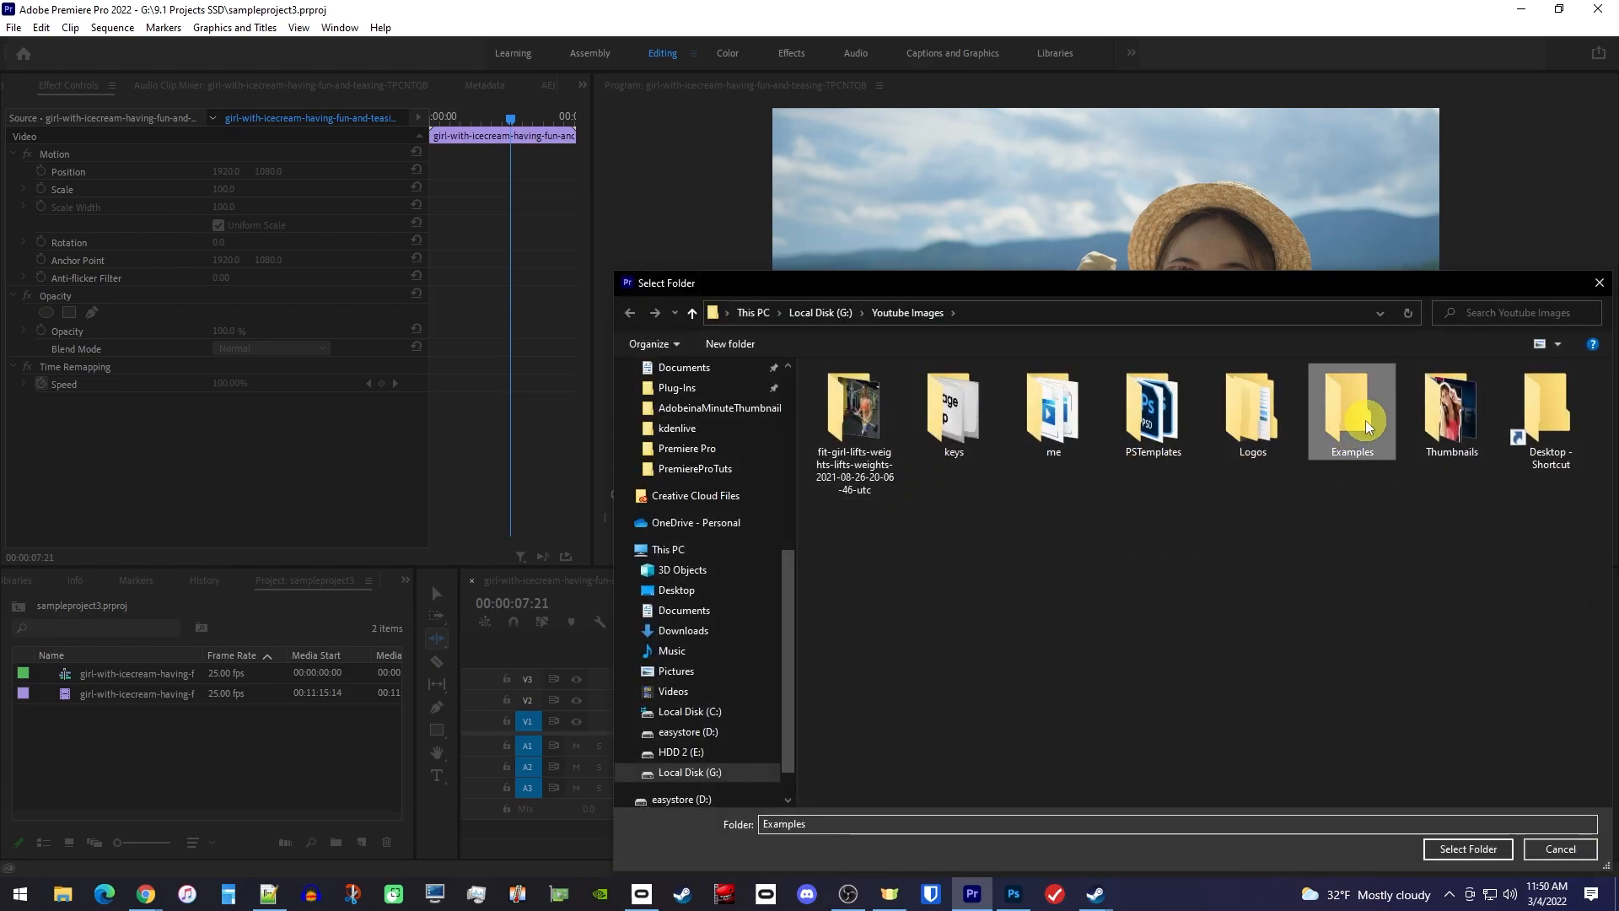
click(1467, 849)
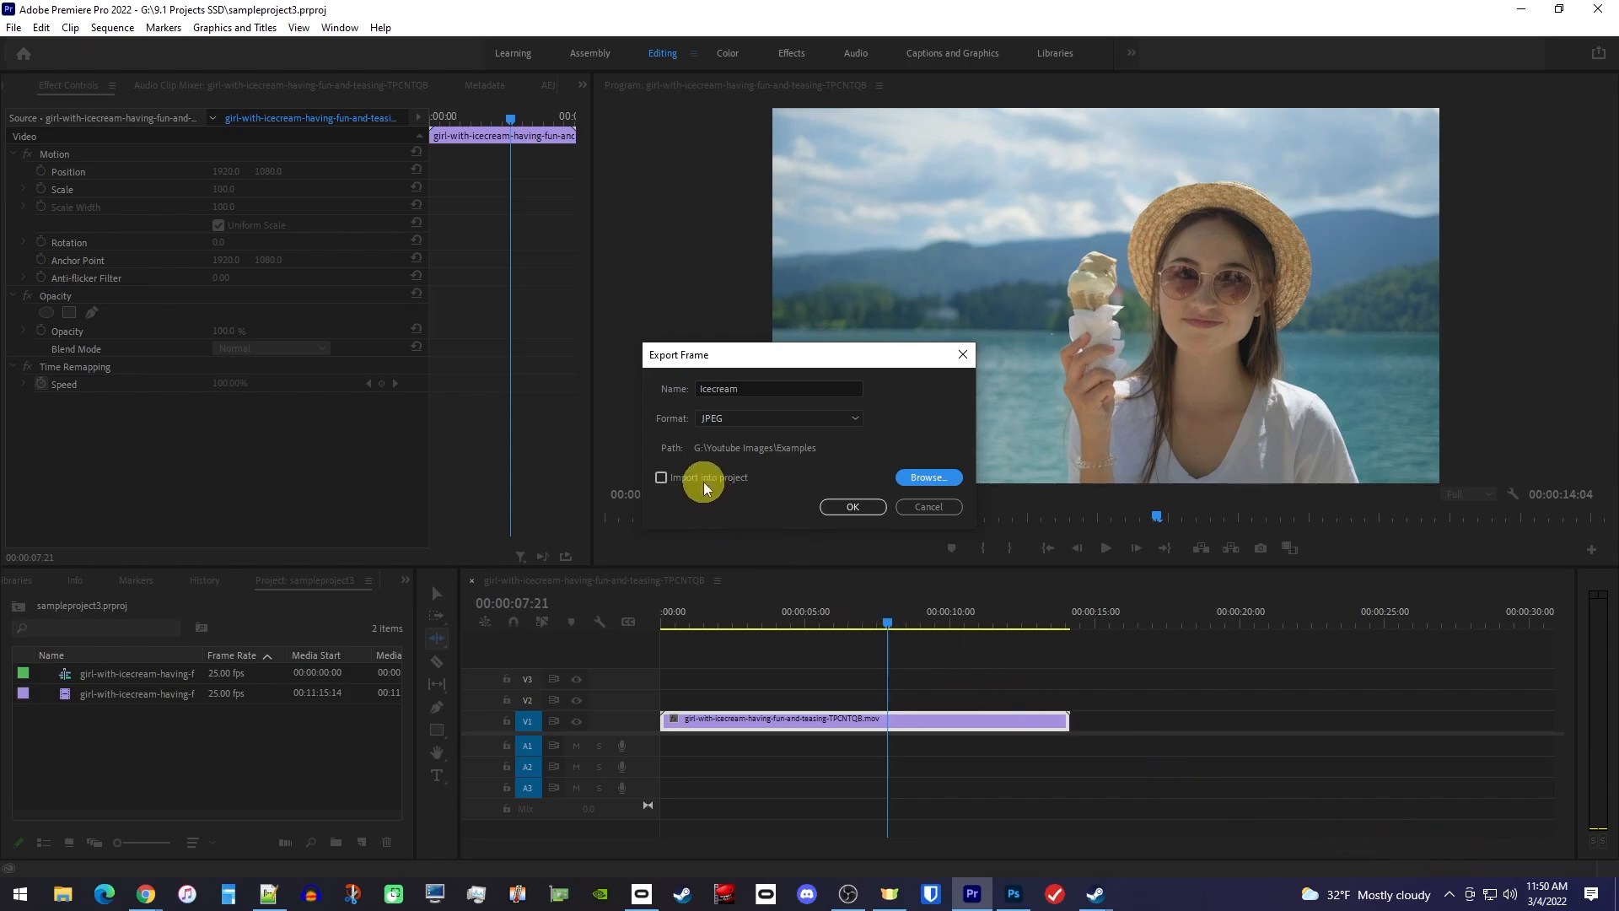
click(661, 478)
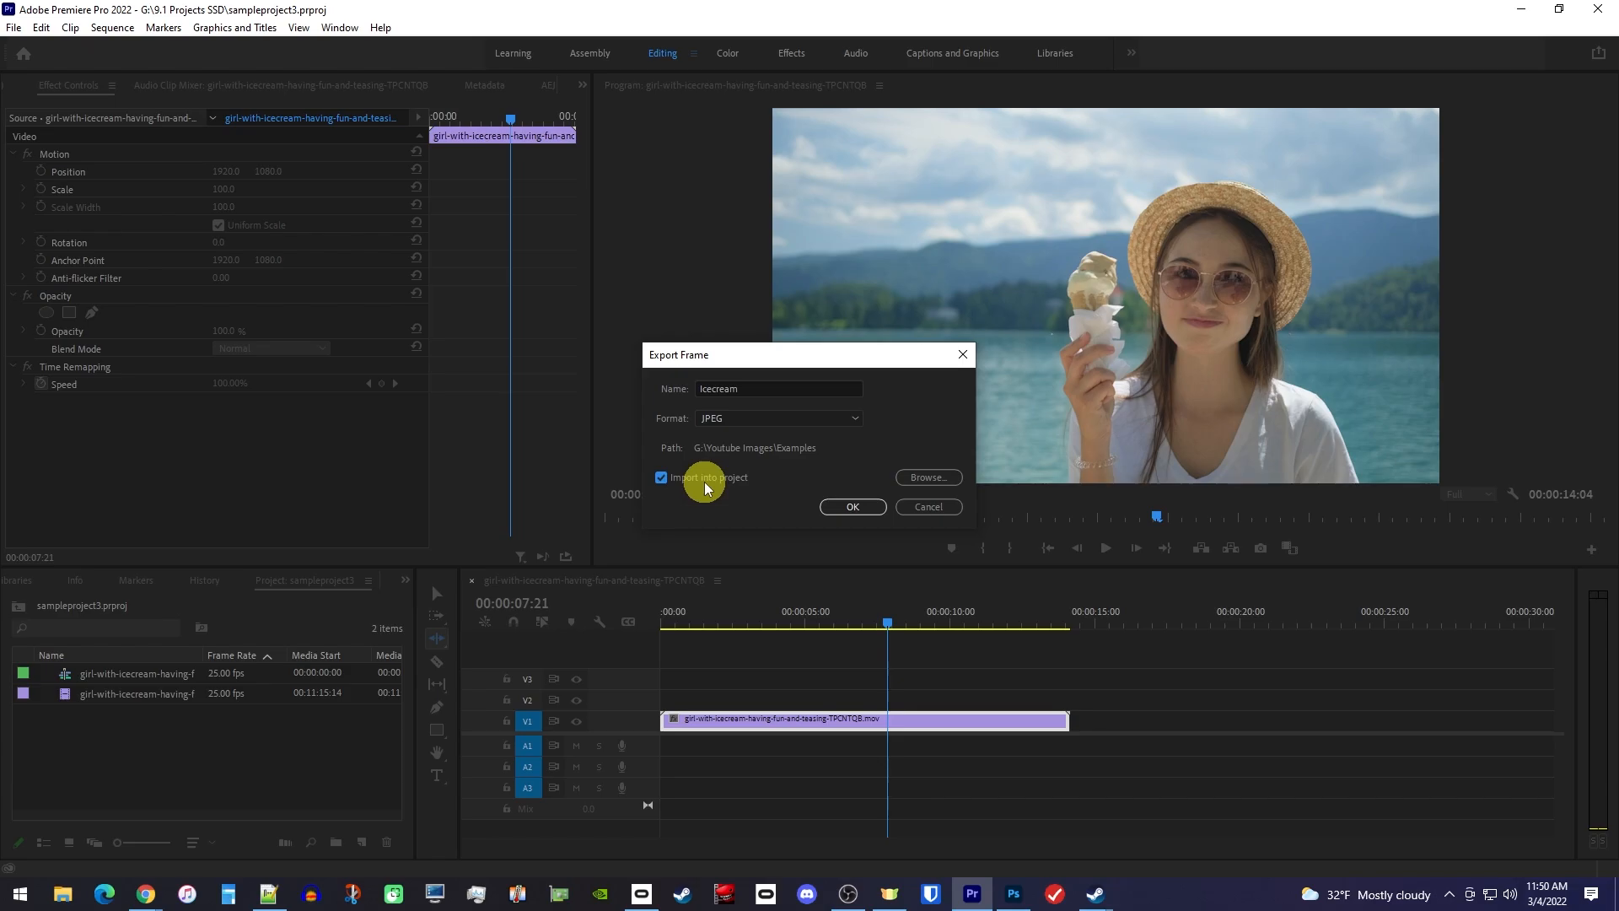
click(852, 506)
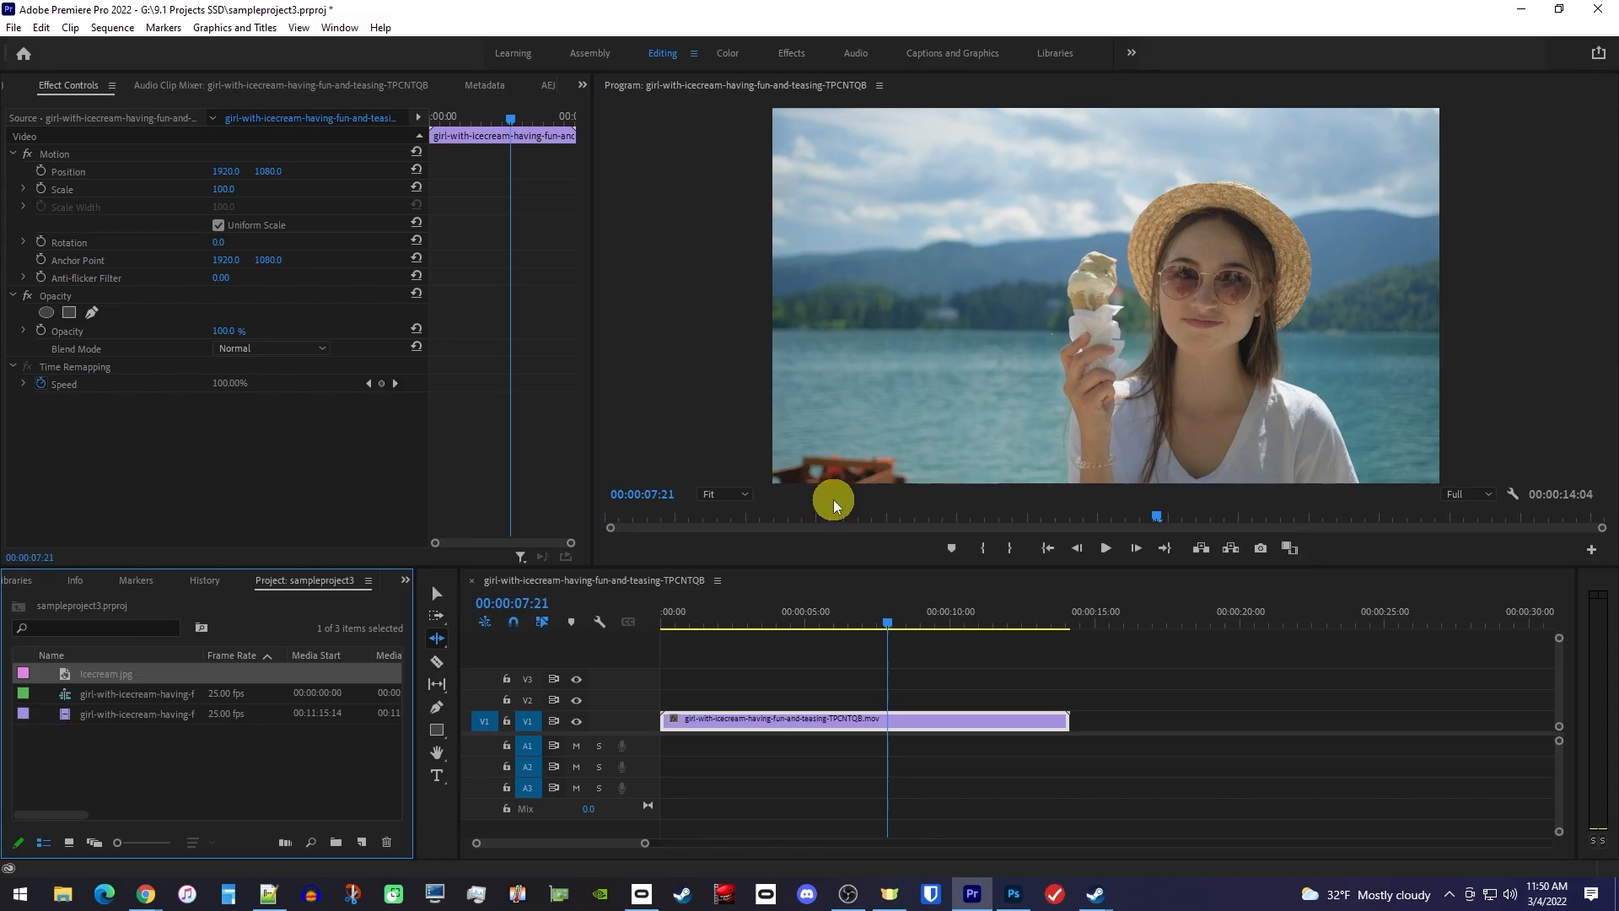
mouse_move(42, 730)
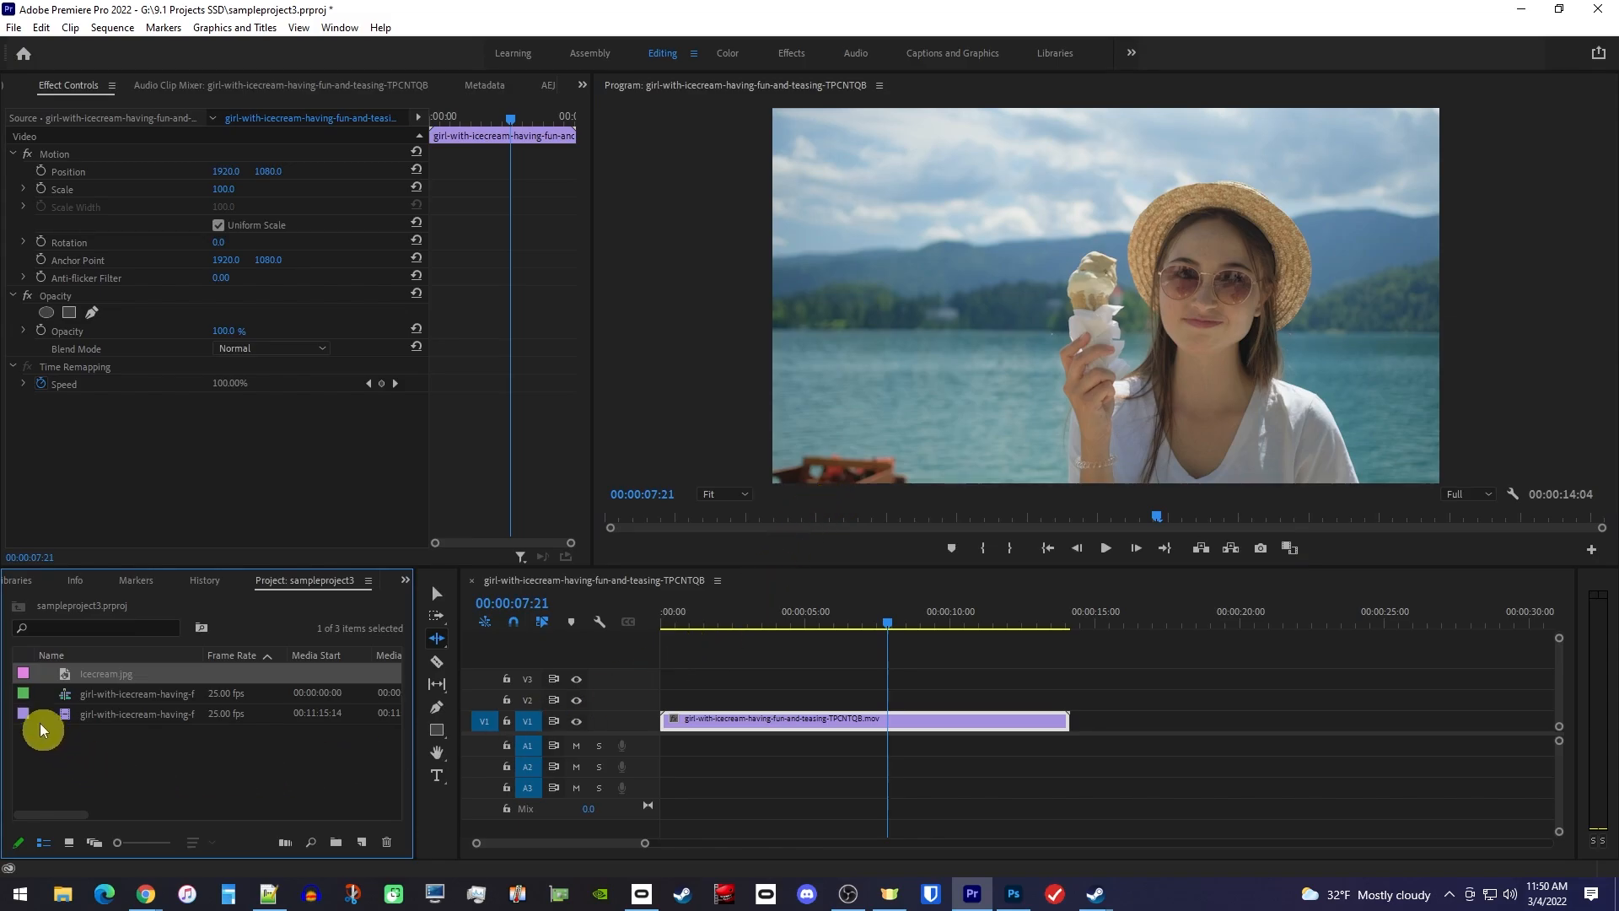
mouse_move(135, 677)
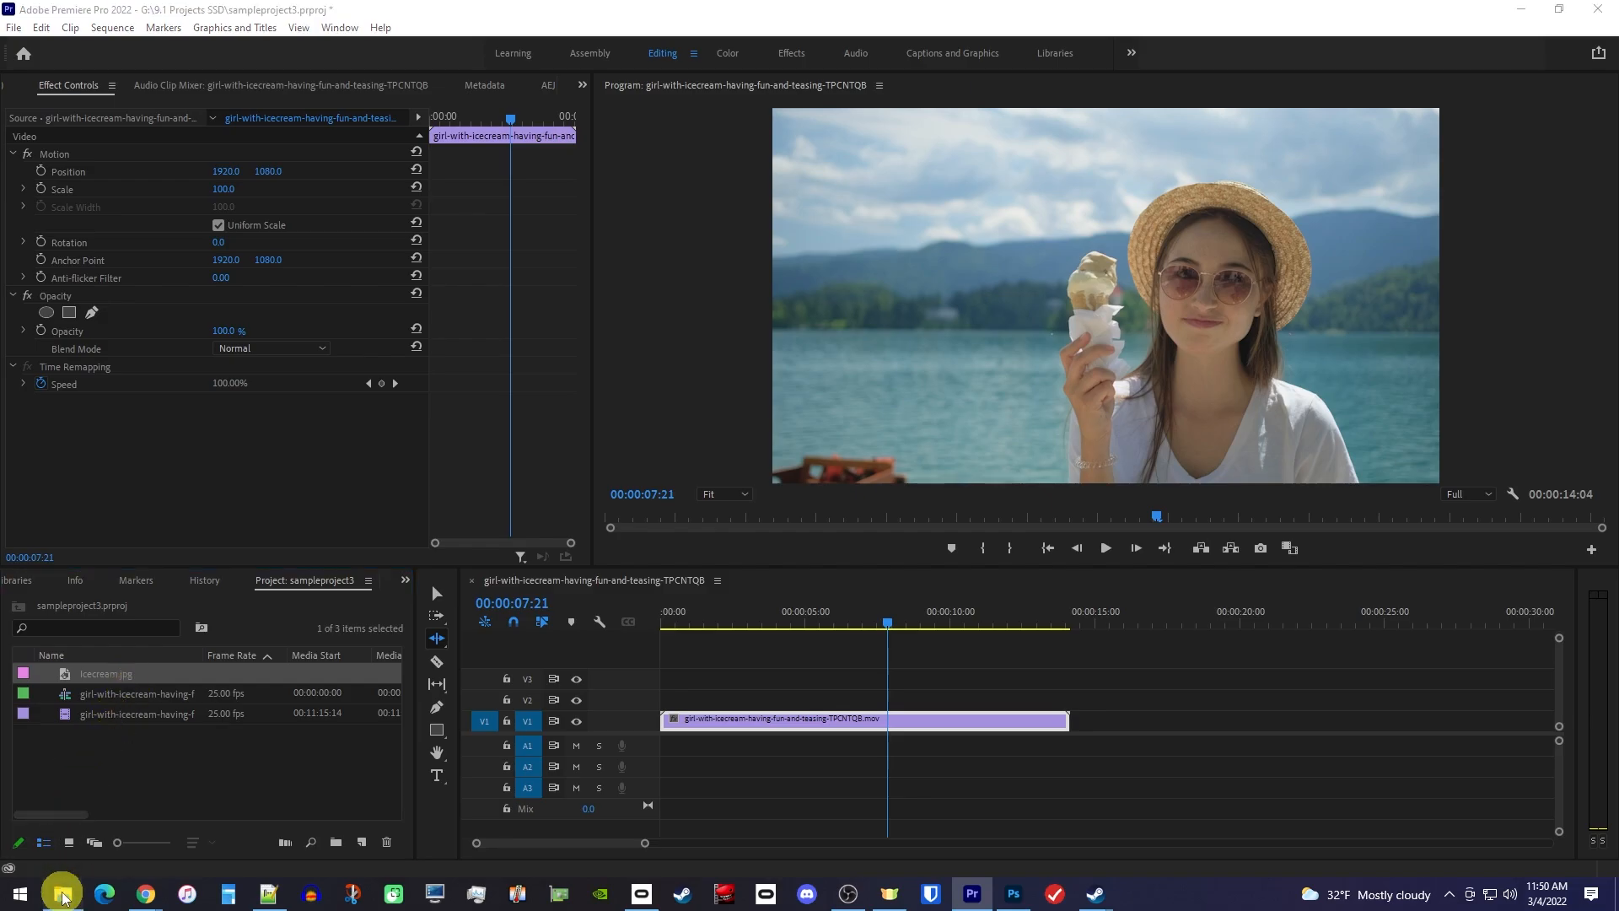
Step: Check in File Explorer that Icecream.jpg exists in G:\Youtube Images\Examples
click(60, 894)
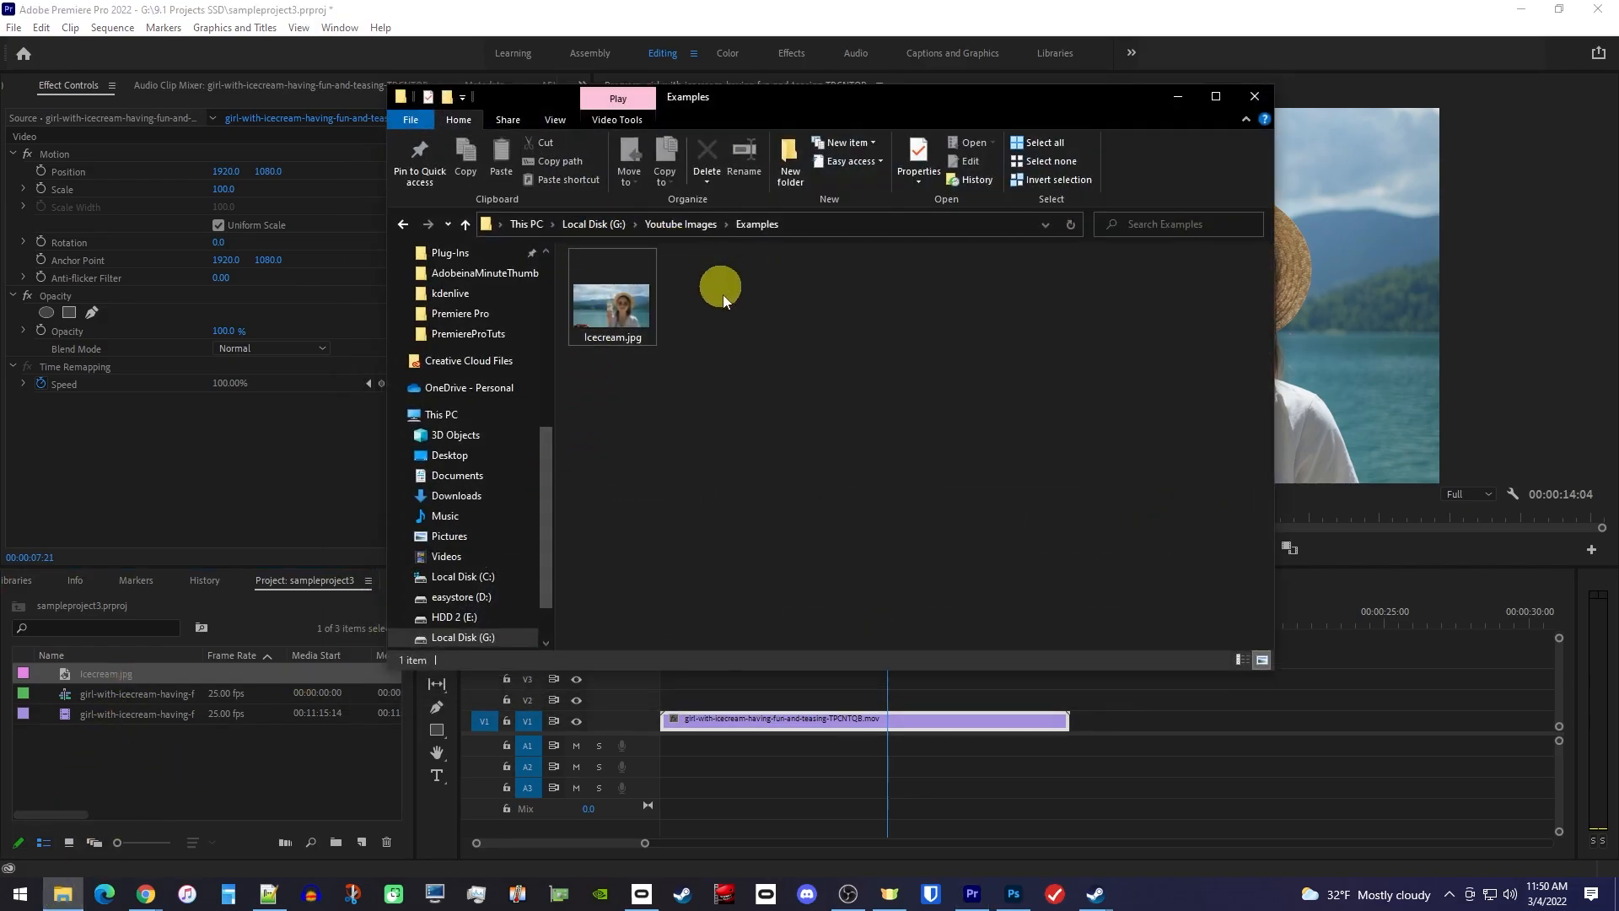
mouse_move(735, 264)
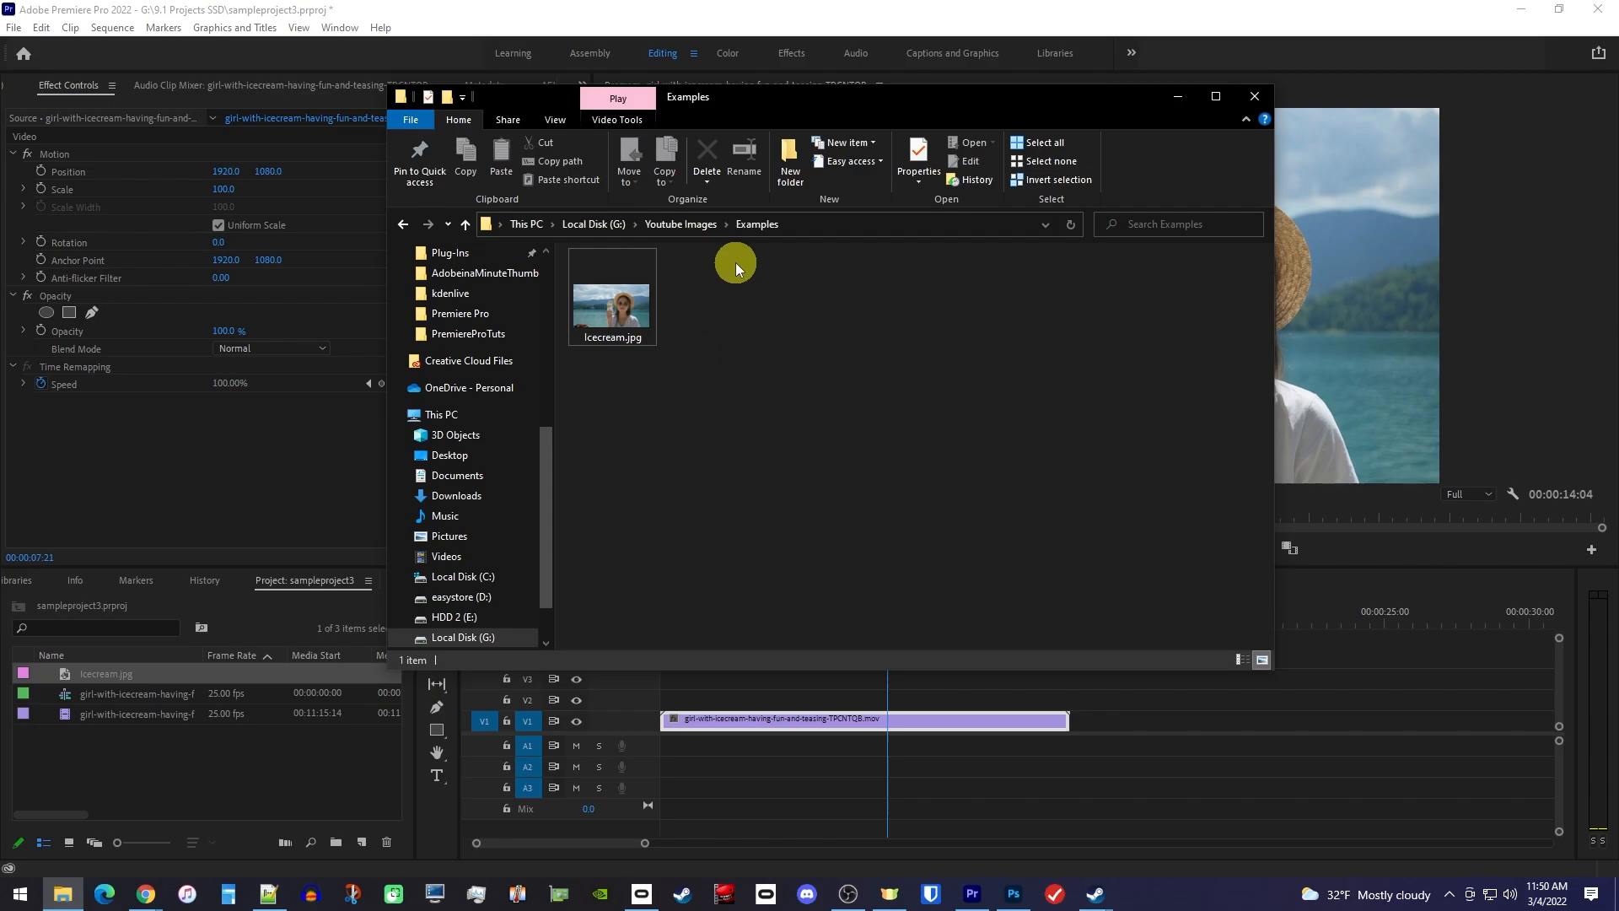